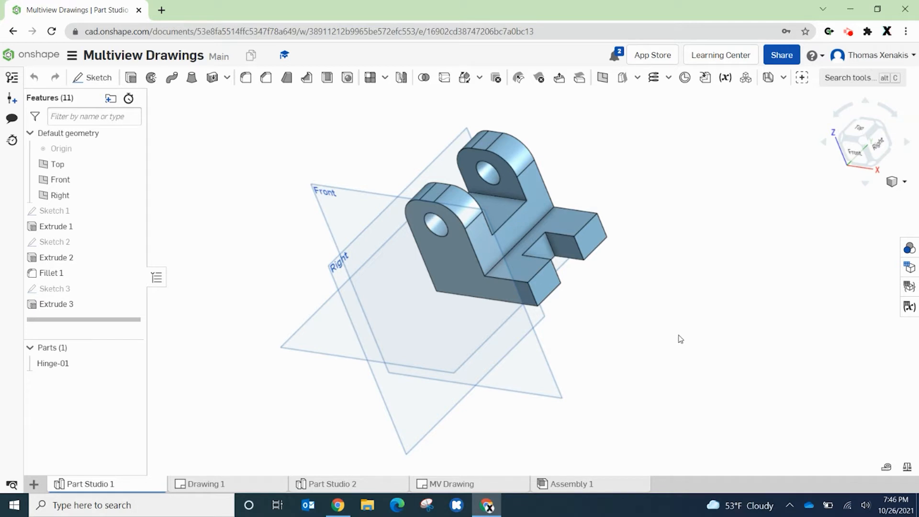
pyautogui.moveTo(362, 386)
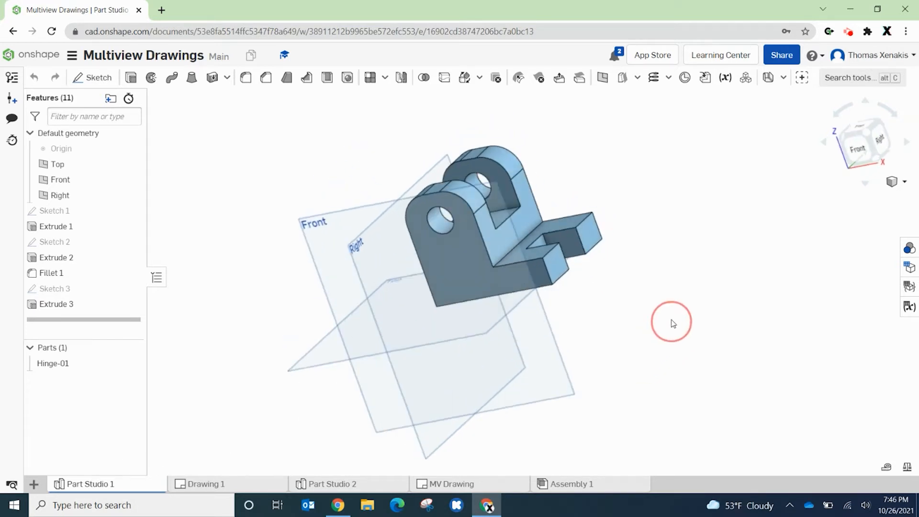
# Start an export of the Hinge-01 part from its context menu in the Parts list
pyautogui.moveTo(671, 323); pyautogui.dragTo(655, 337)
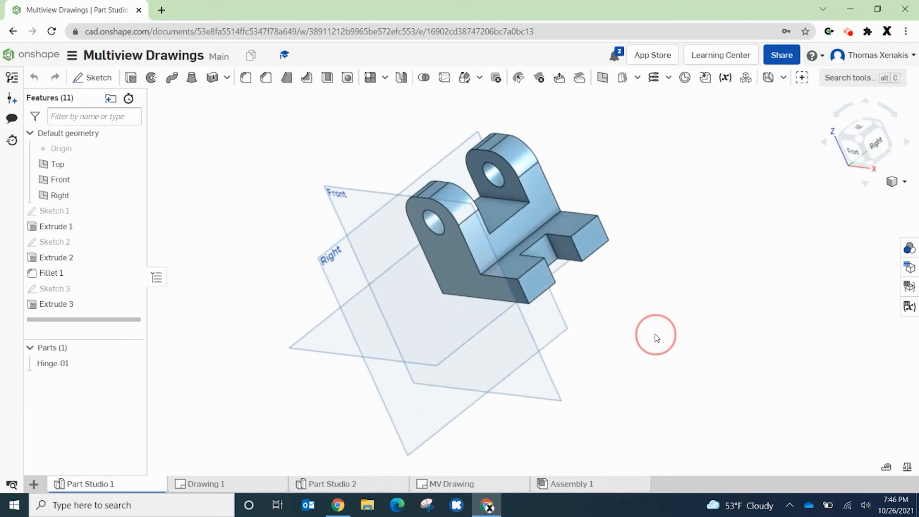
pyautogui.moveTo(654, 336); pyautogui.dragTo(613, 343)
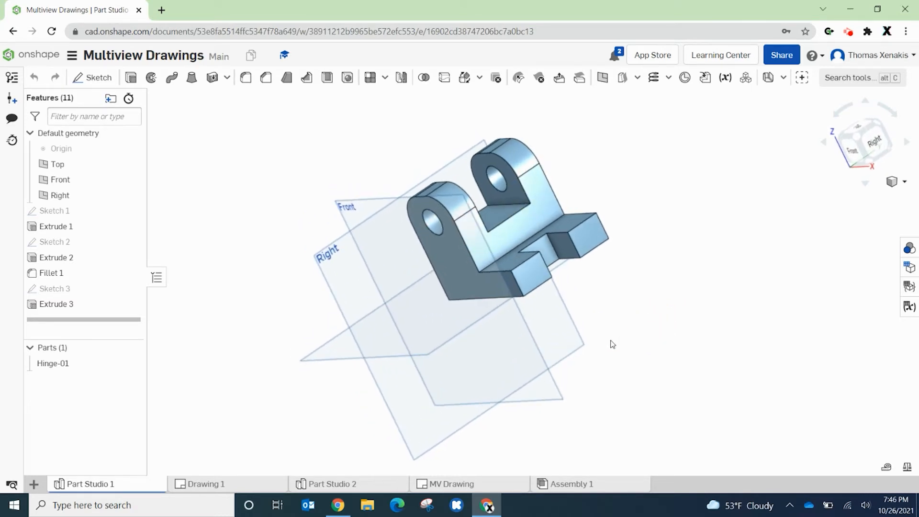
pyautogui.moveTo(55, 303)
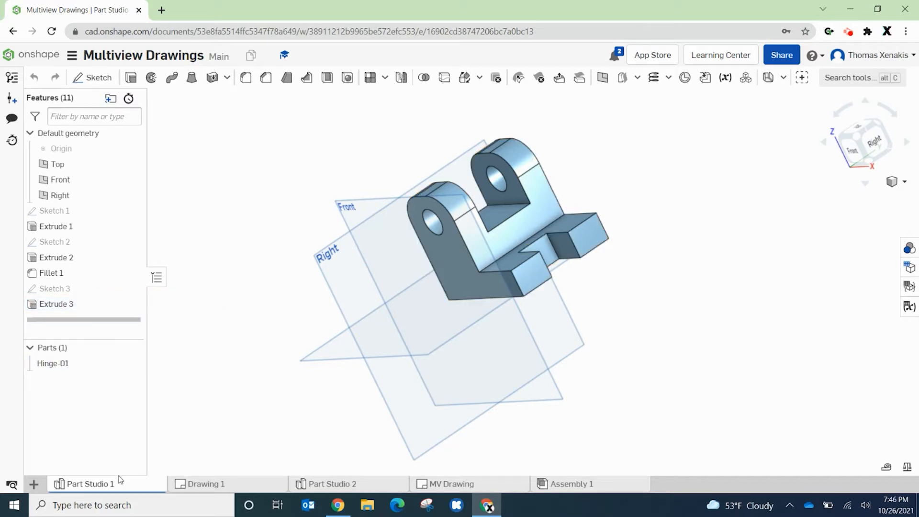
pyautogui.rightClick(53, 363)
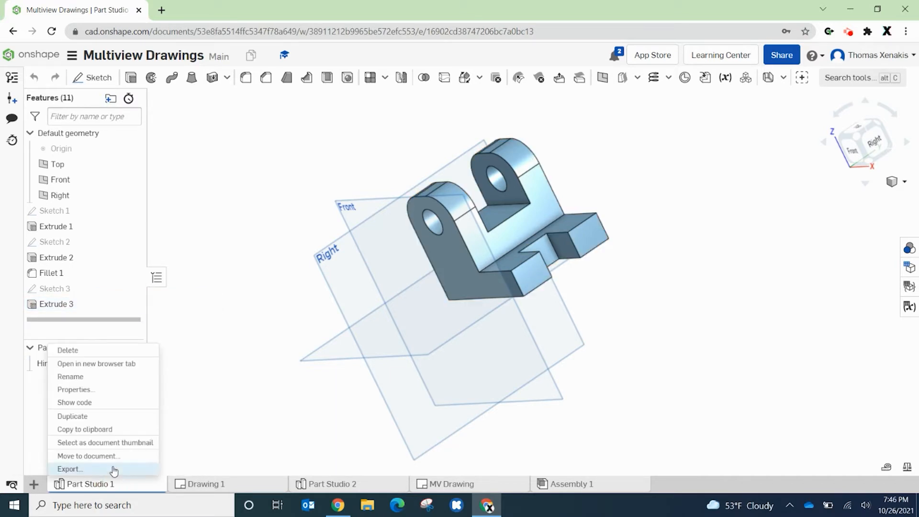
pyautogui.moveTo(87, 471)
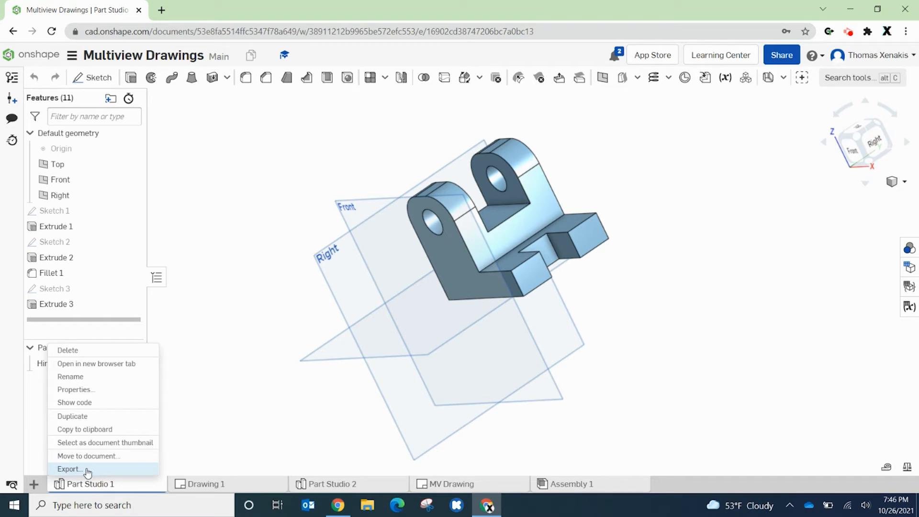
pyautogui.moveTo(72, 416)
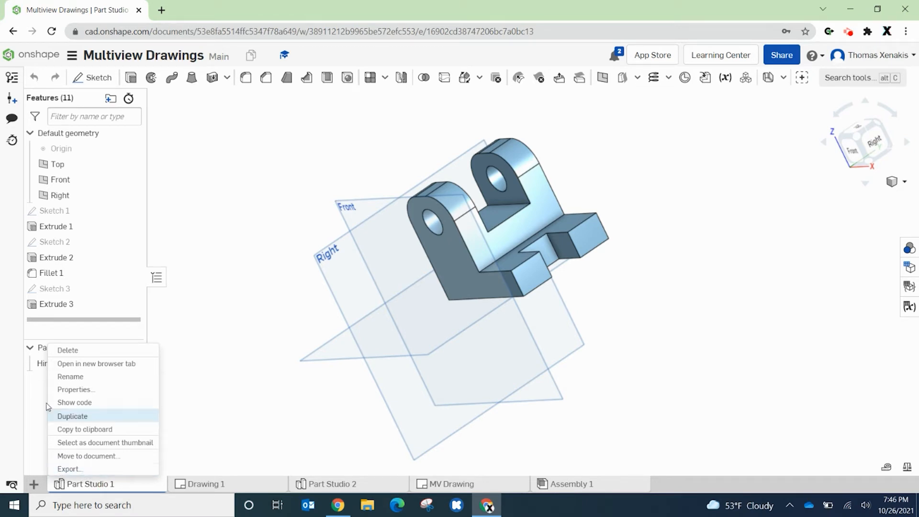
pyautogui.moveTo(38, 382)
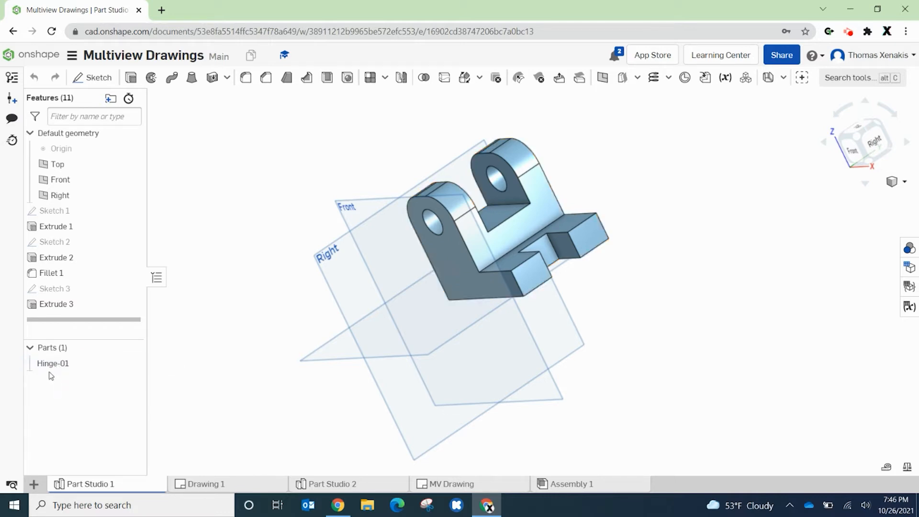
pyautogui.moveTo(46, 449)
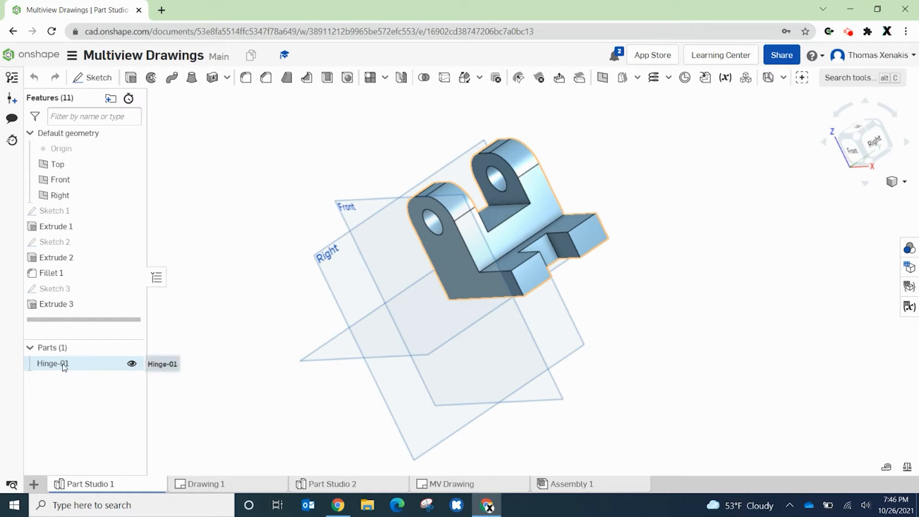
pyautogui.rightClick(51, 364)
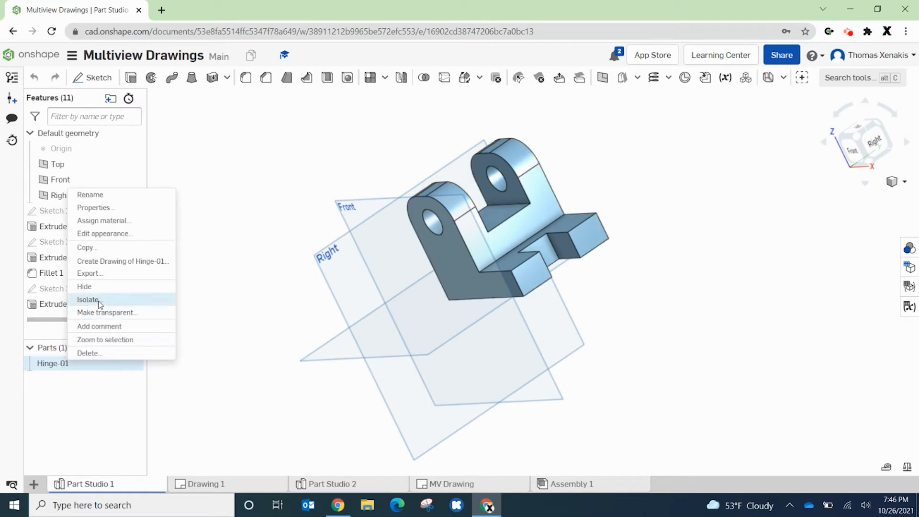
pyautogui.click(237, 274)
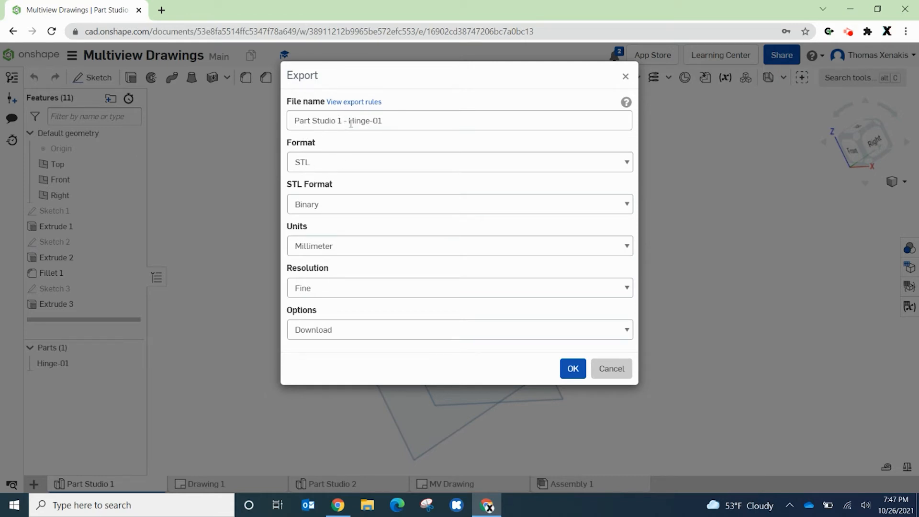
# Keep STL as the export format and review the unit choices for millimeters
pyautogui.click(458, 162)
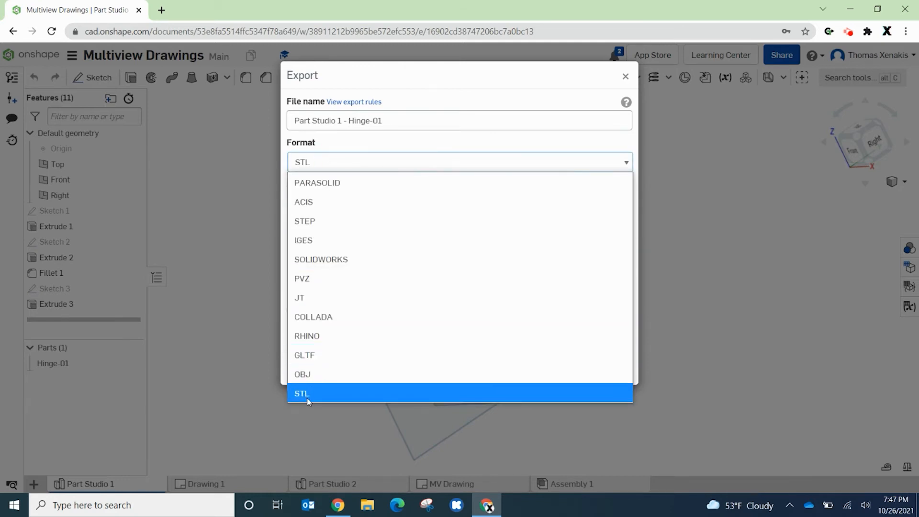
pyautogui.click(301, 392)
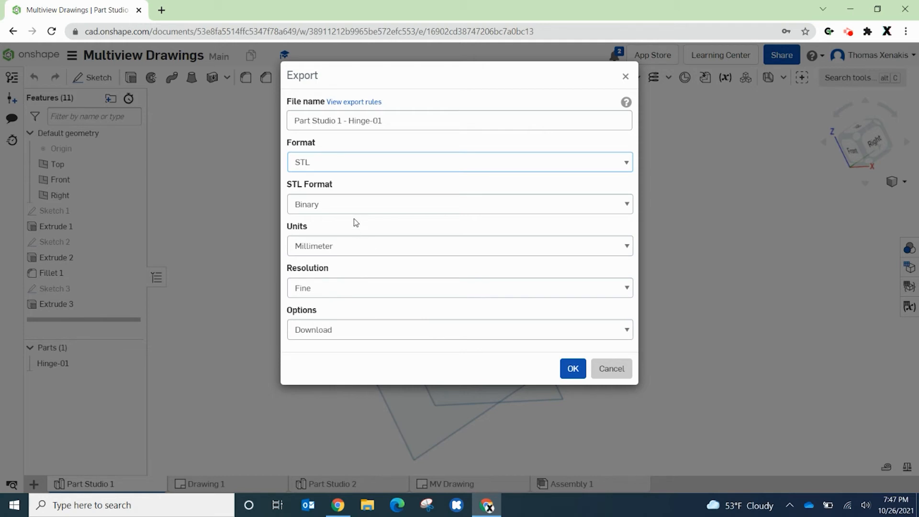
pyautogui.click(458, 246)
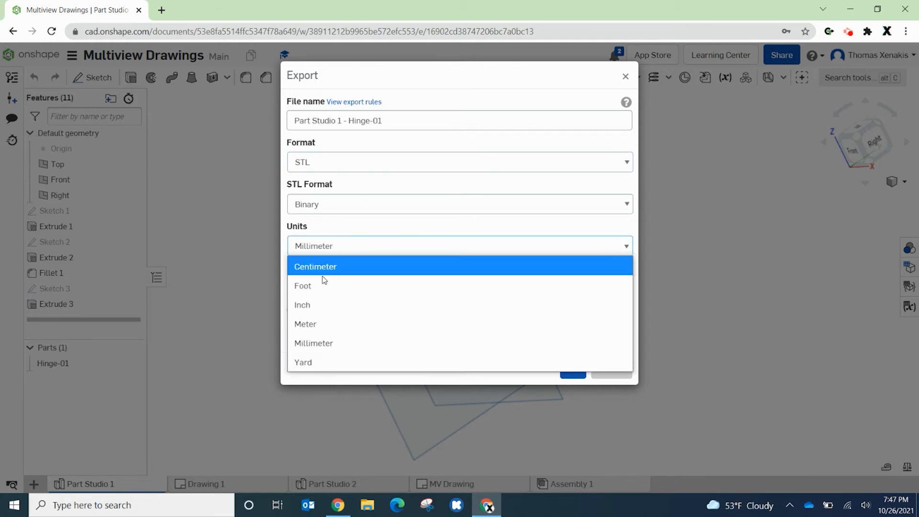
pyautogui.moveTo(329, 304)
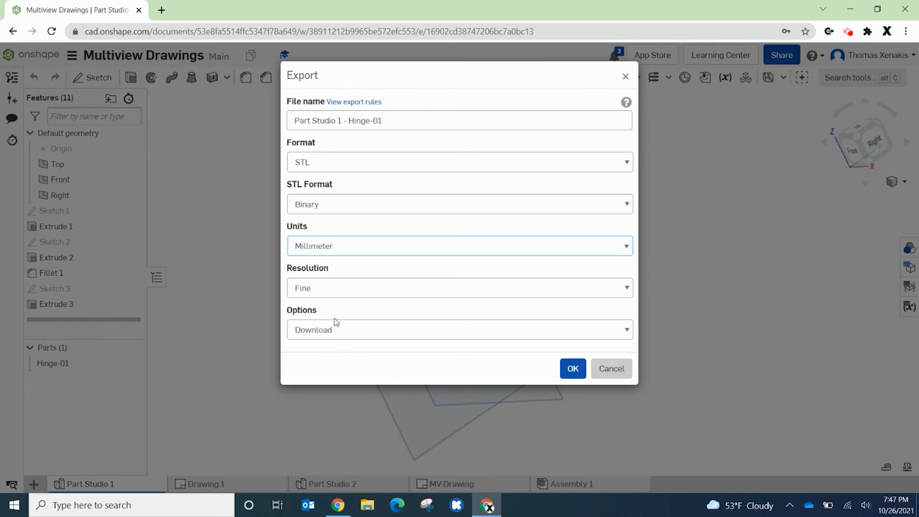
pyautogui.moveTo(347, 259)
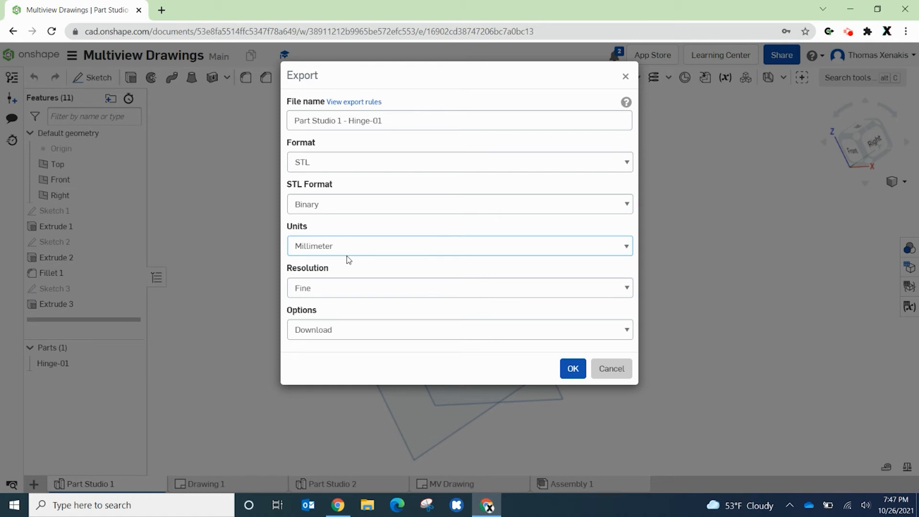
pyautogui.moveTo(354, 252)
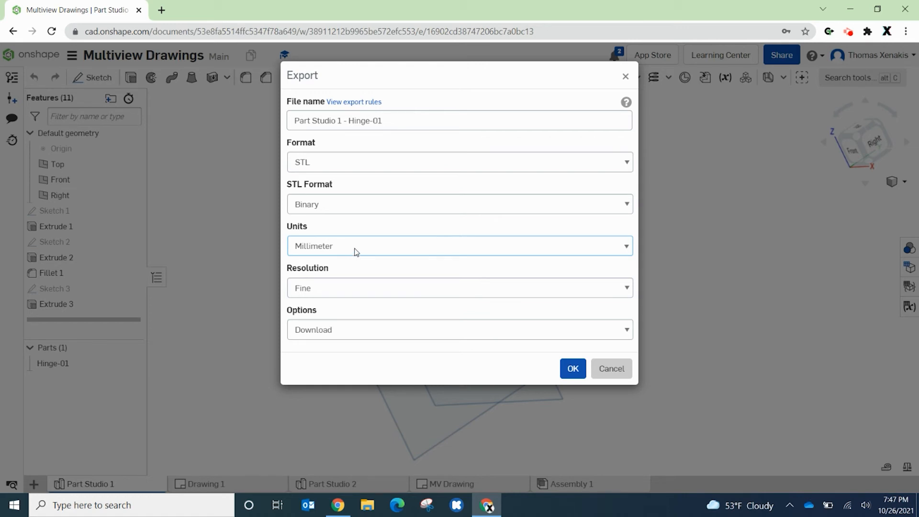
# Keep Fine resolution, choose Download, and confirm the STL export of Hinge-01
pyautogui.click(458, 288)
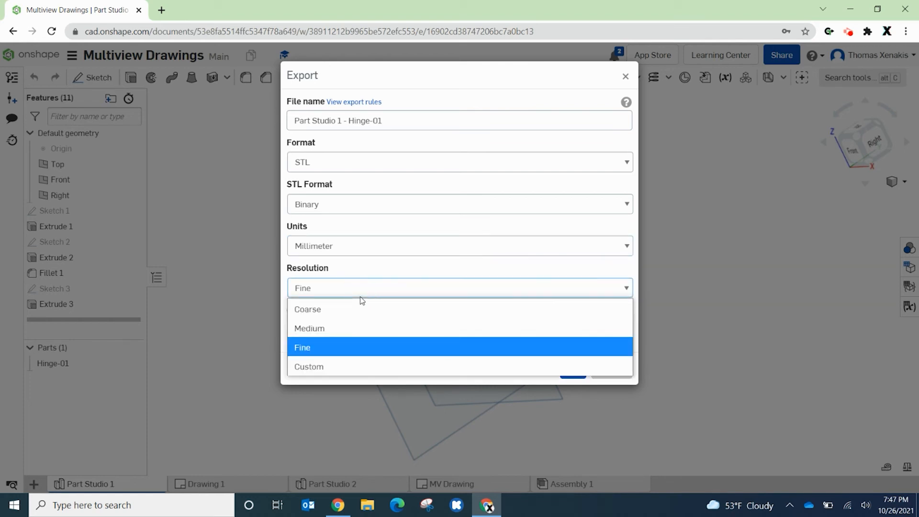
pyautogui.click(301, 346)
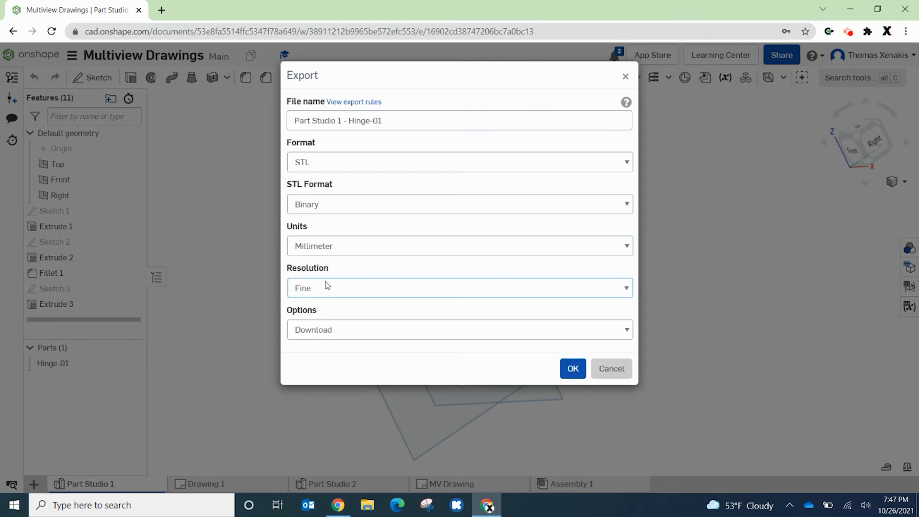
pyautogui.moveTo(343, 294)
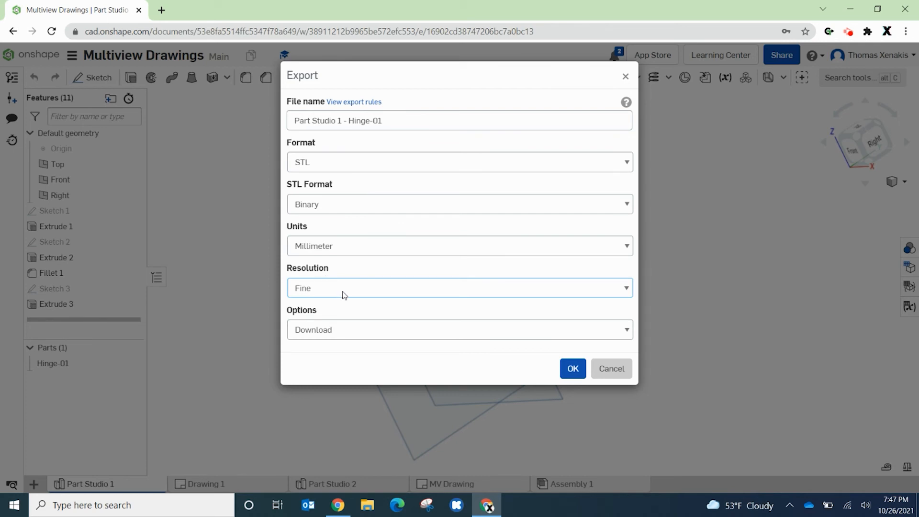
pyautogui.click(459, 329)
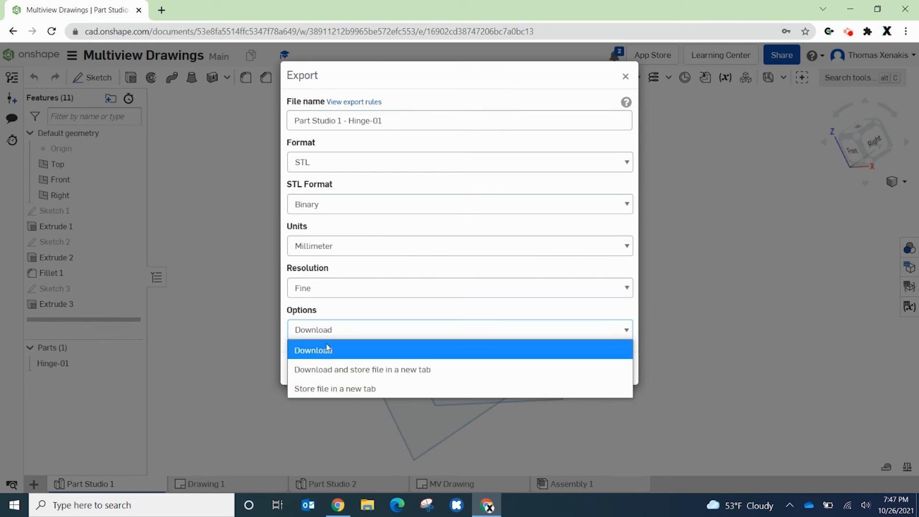
pyautogui.click(313, 350)
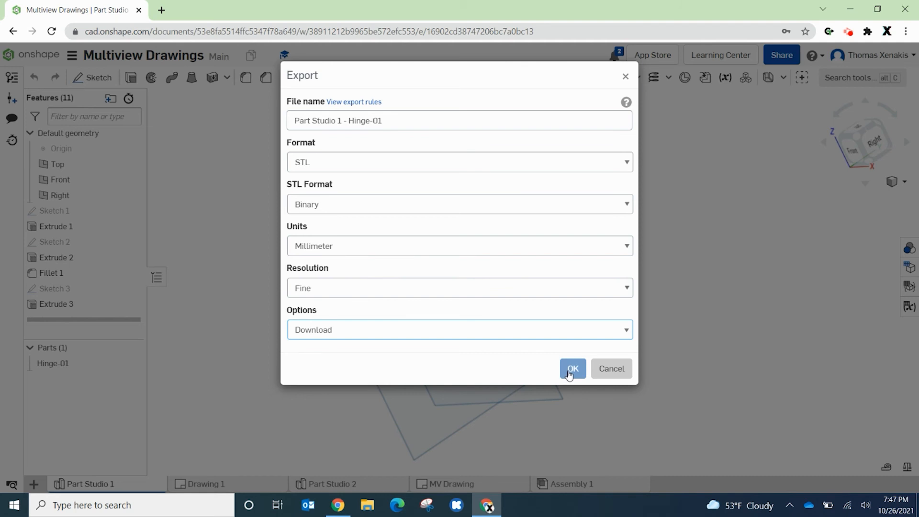
pyautogui.click(573, 367)
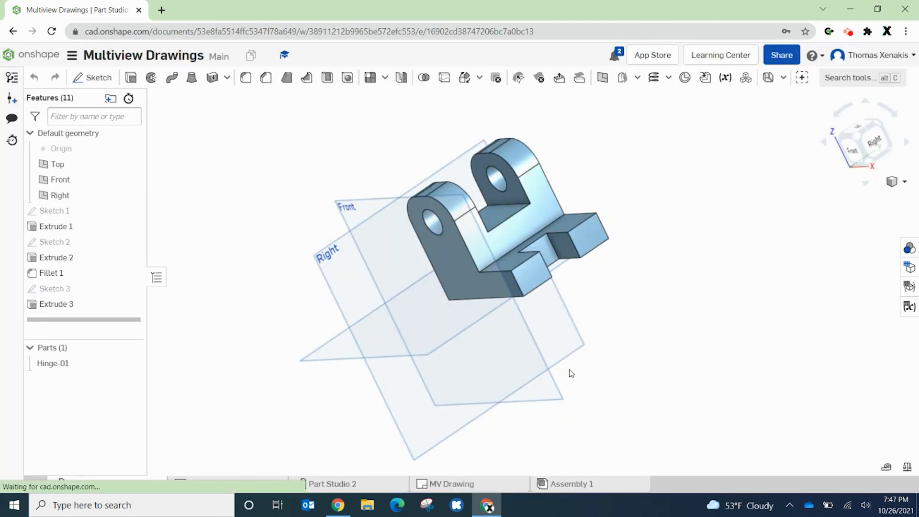